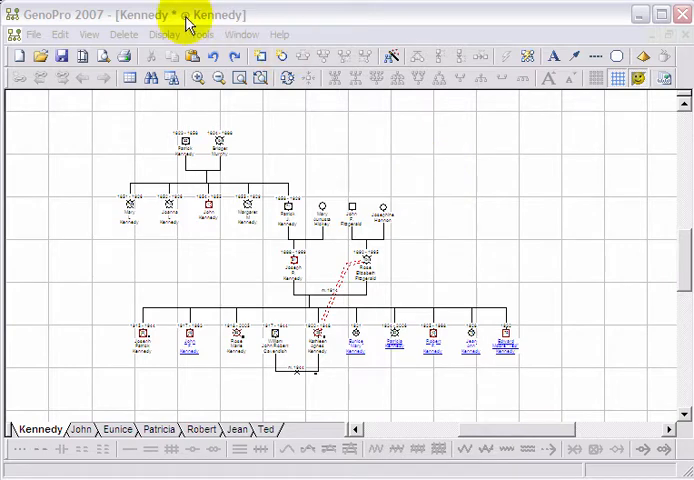
# Open the File menu over the Kennedy family tree.
pyautogui.click(36, 34)
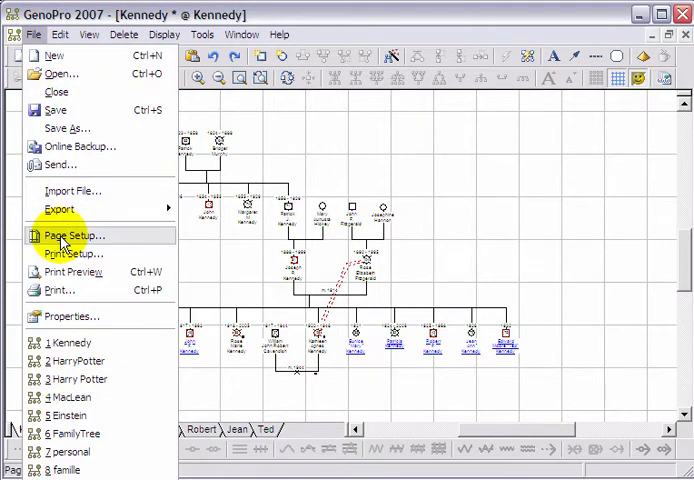
# In Page Setup, scale John's GenoMap to 50% and Jean's to 200%, and print Robert's landscape.
pyautogui.click(68, 235)
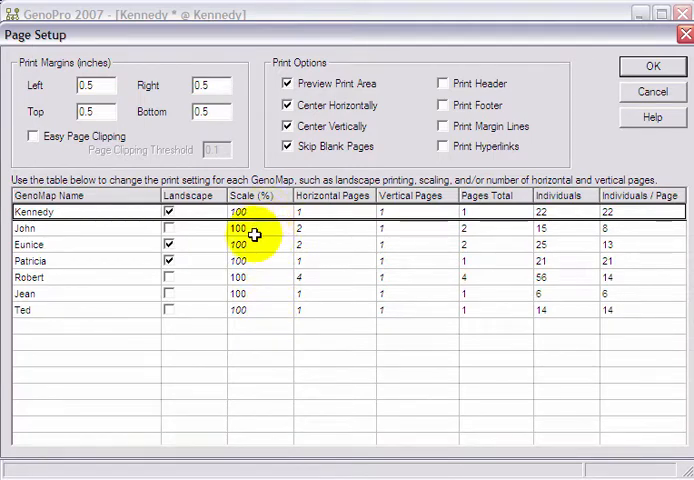
pyautogui.click(237, 228)
pyautogui.write('50')
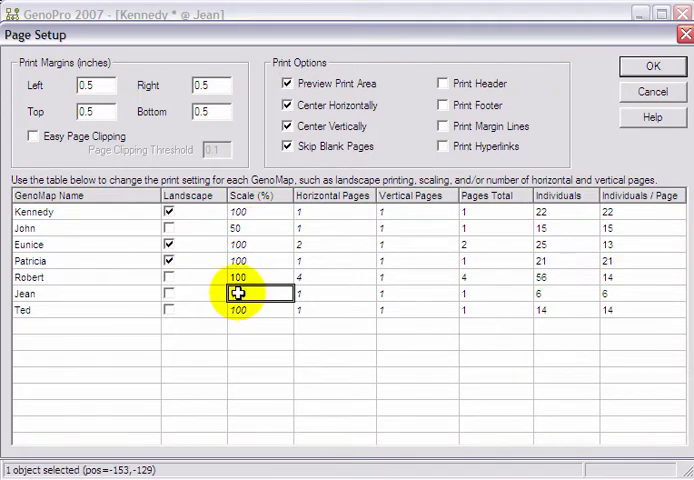
pyautogui.write('200')
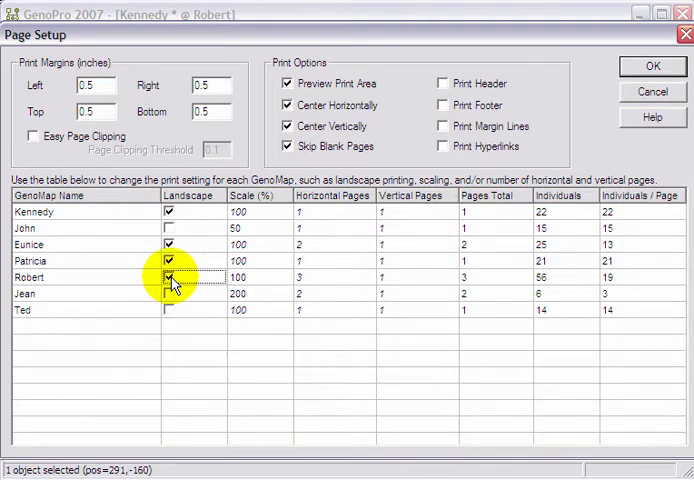
pyautogui.click(169, 277)
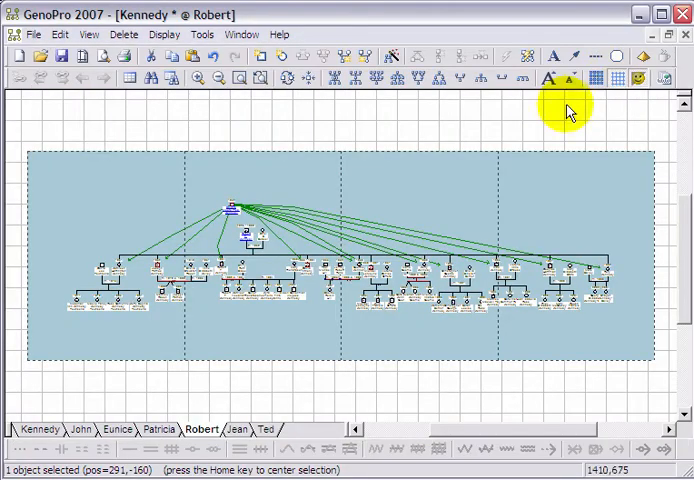
pyautogui.moveTo(388, 230)
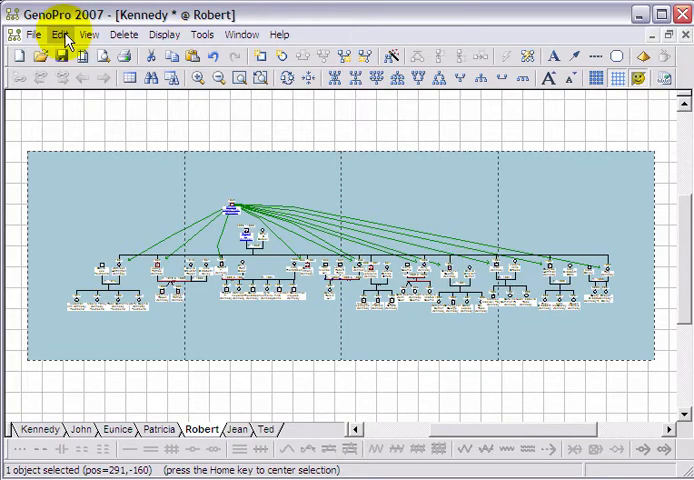
# Uncheck Print Area in the View menu to hide the shaded overlay on Robert's map.
pyautogui.click(89, 34)
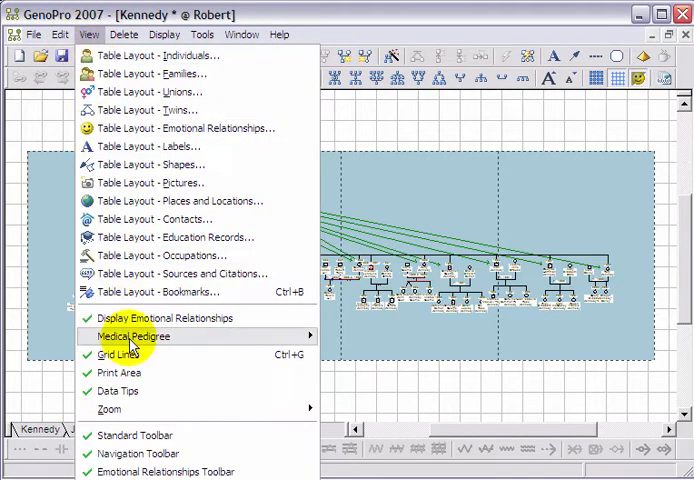
pyautogui.moveTo(119, 372)
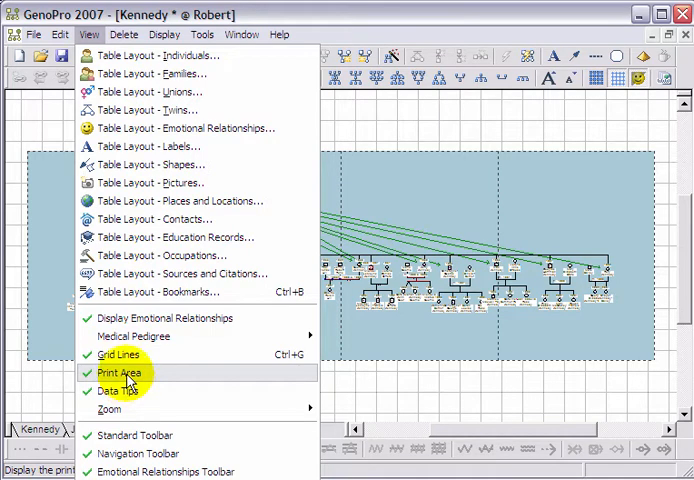
pyautogui.click(118, 372)
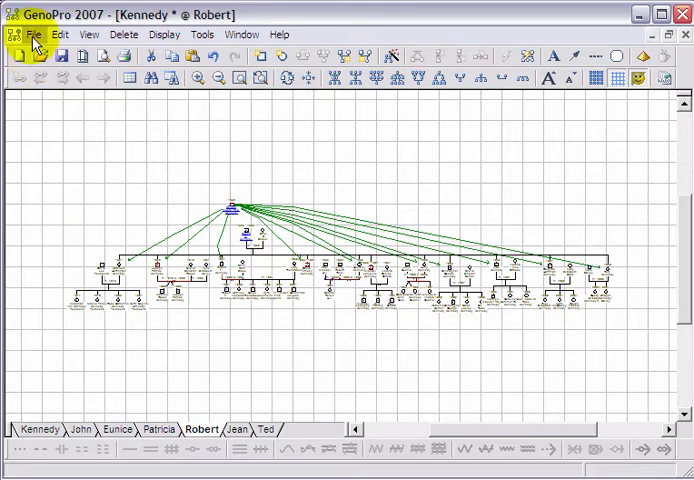
# In Print Setup, choose the HP LaserJet 4250 printer with Legal paper and confirm.
pyautogui.click(36, 34)
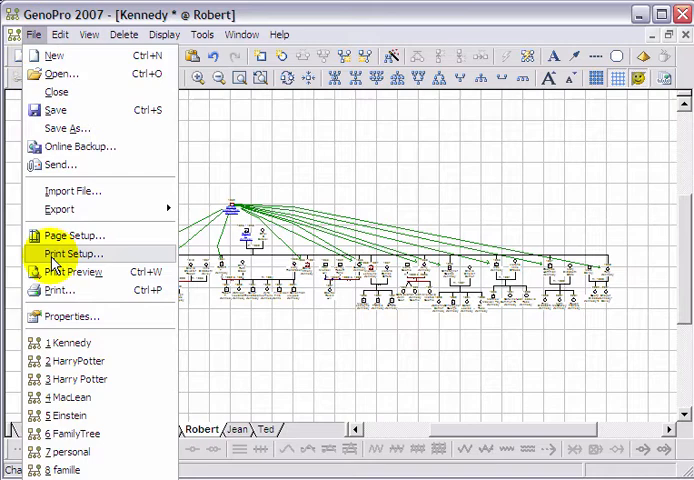
pyautogui.click(71, 253)
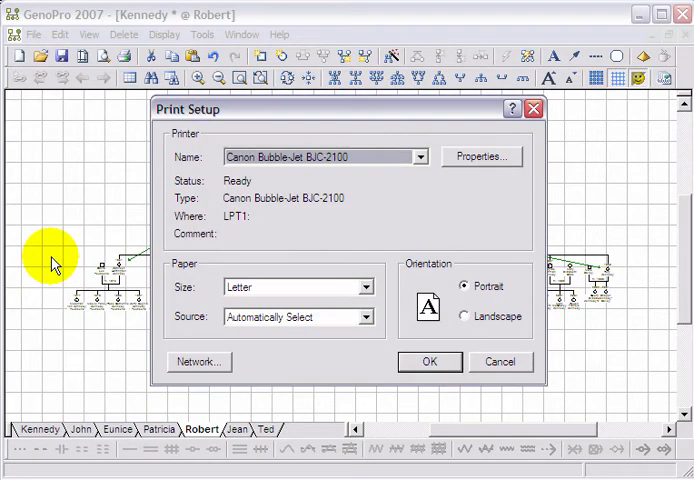
pyautogui.click(367, 287)
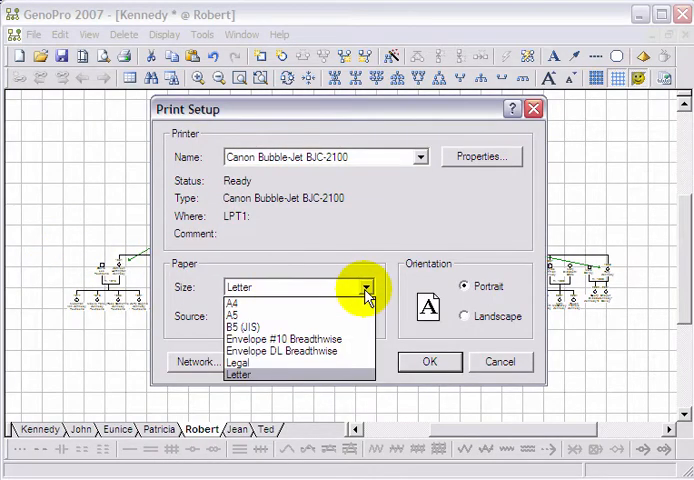
pyautogui.click(240, 362)
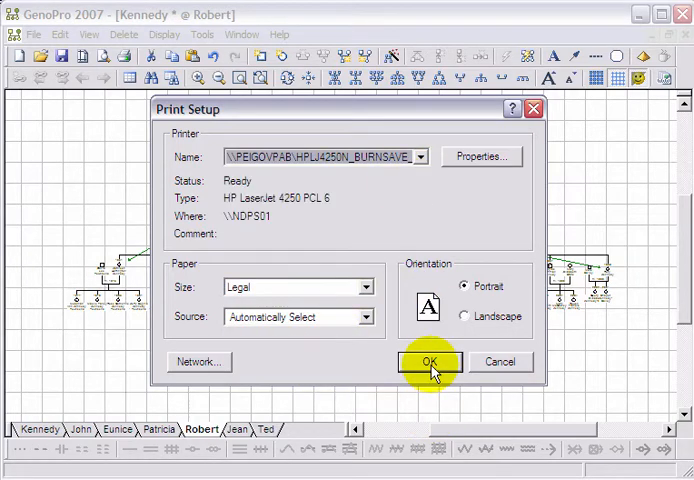
pyautogui.click(430, 362)
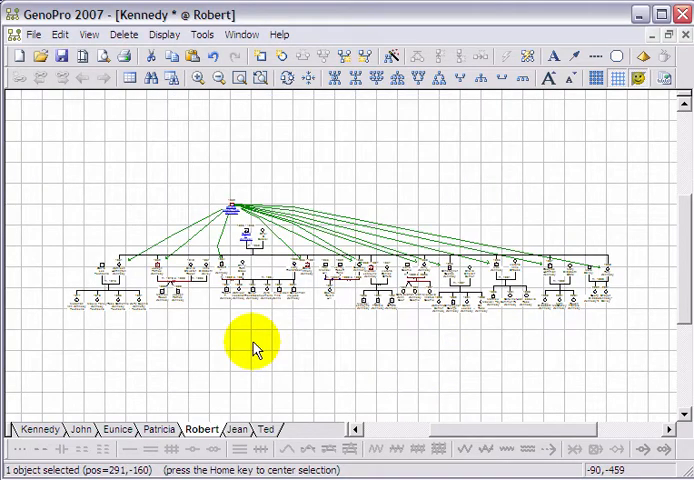
# Insert GenoMap8 and paste in Joseph P. Kennedy's family copied from the Kennedy tab.
pyautogui.rightClick(310, 429)
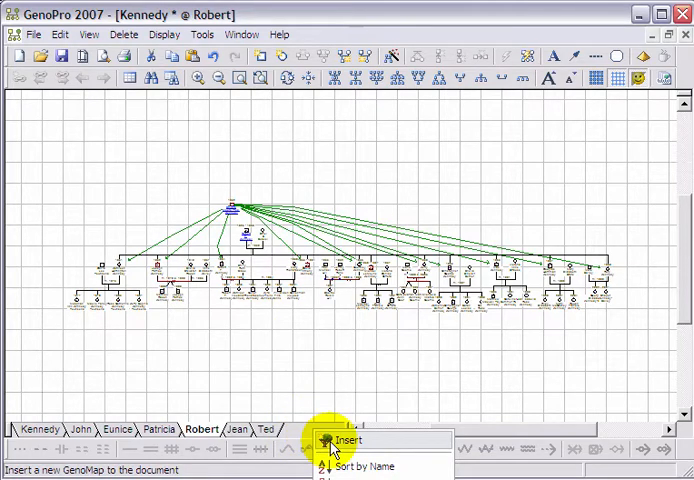
pyautogui.click(350, 440)
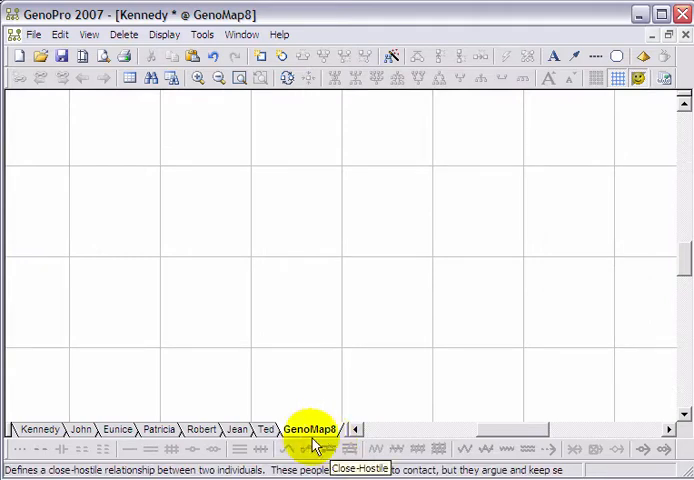
pyautogui.click(40, 429)
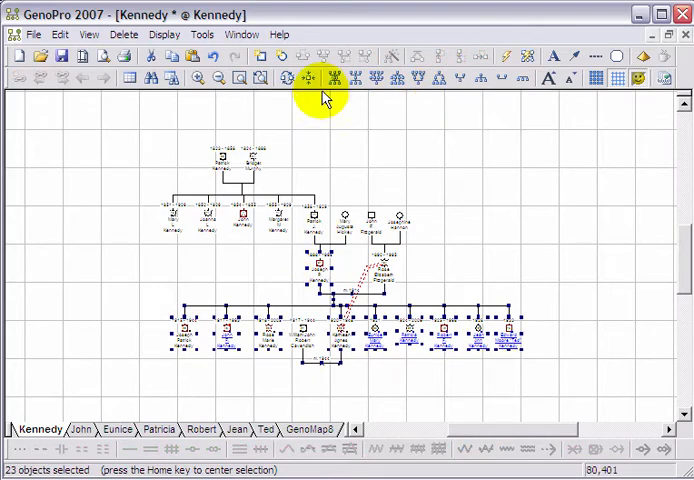
pyautogui.click(61, 34)
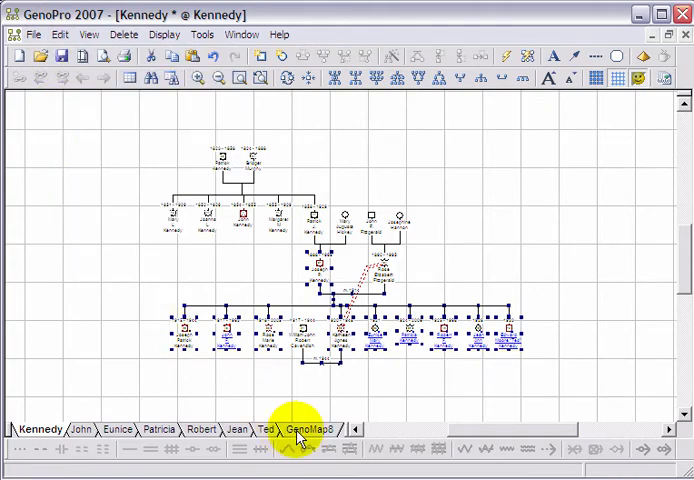
pyautogui.click(310, 428)
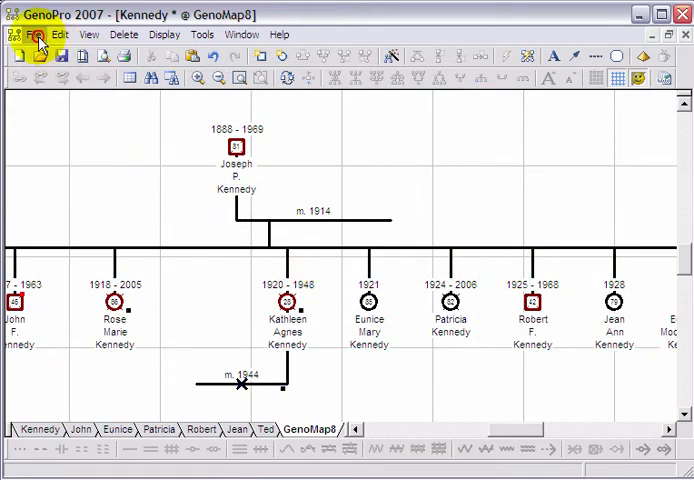
pyautogui.click(44, 34)
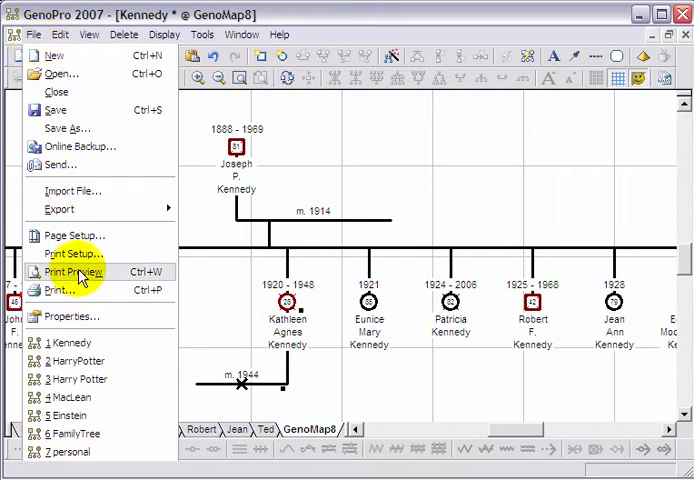
pyautogui.click(73, 272)
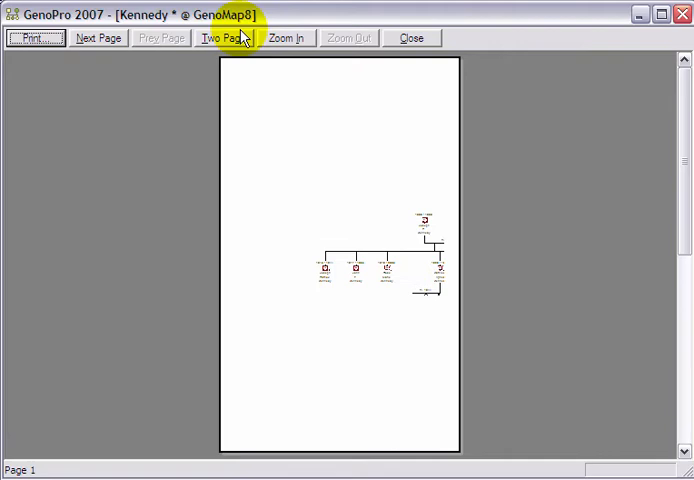
pyautogui.click(223, 38)
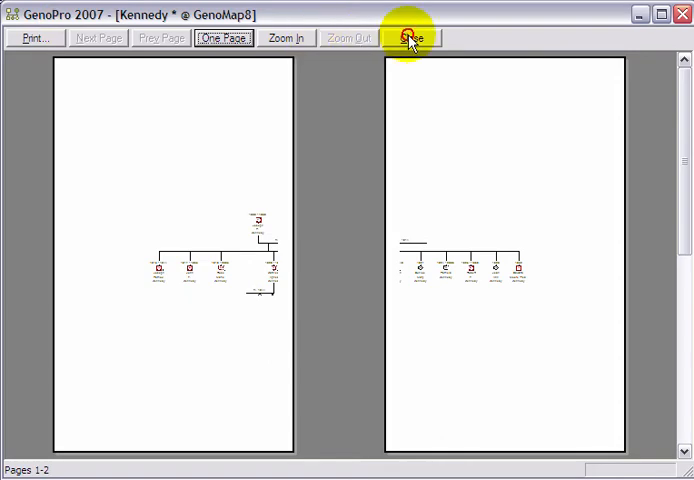
pyautogui.click(409, 37)
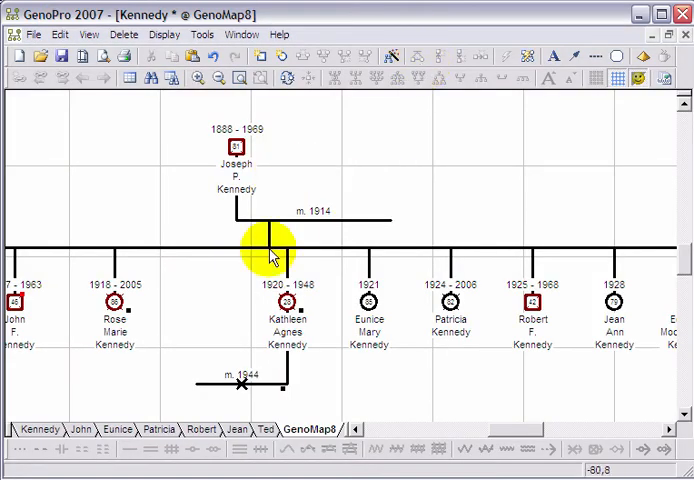